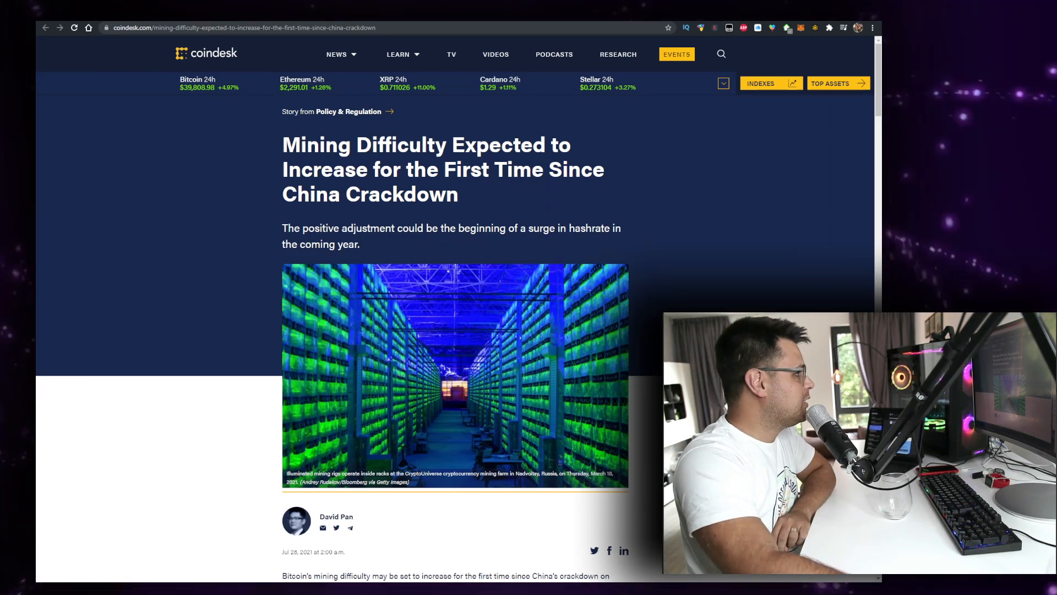
Step: Read past the headline and photo to the opening sentence, briefly highlighting text along the way
{"action": "left_click_drag", "start_coordinate": [367, 170], "coordinate": [457, 193]}
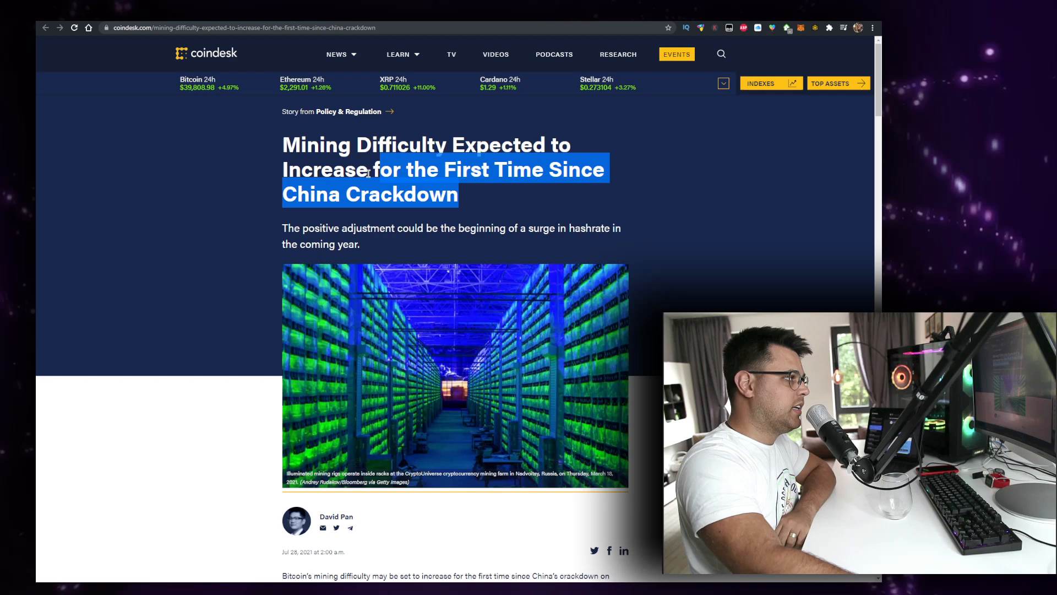
{"action": "scroll", "scroll_direction": "down", "scroll_amount": 3}
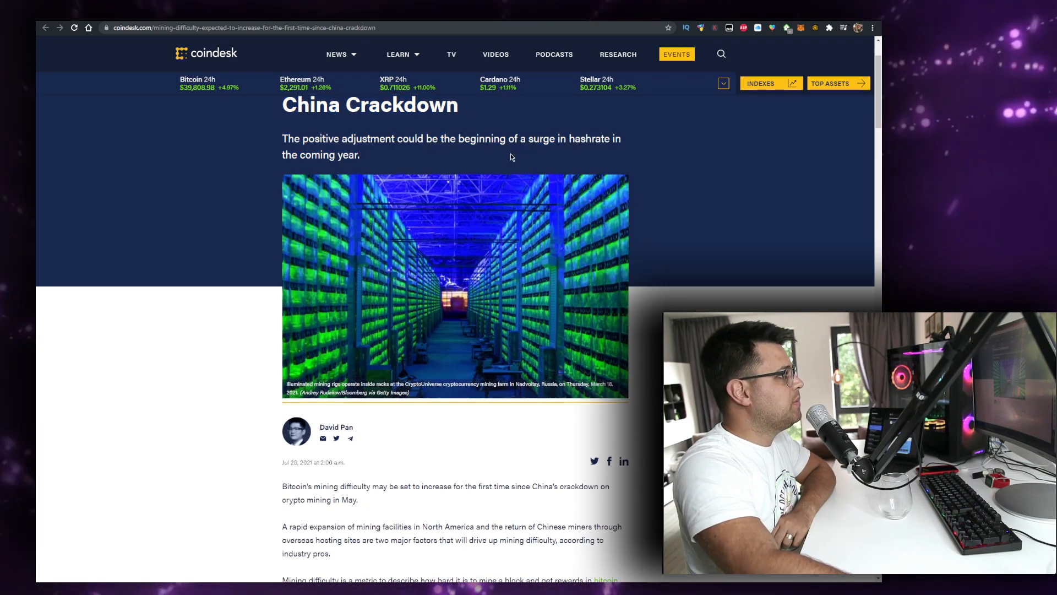
{"action": "scroll", "scroll_direction": "down", "scroll_amount": 3}
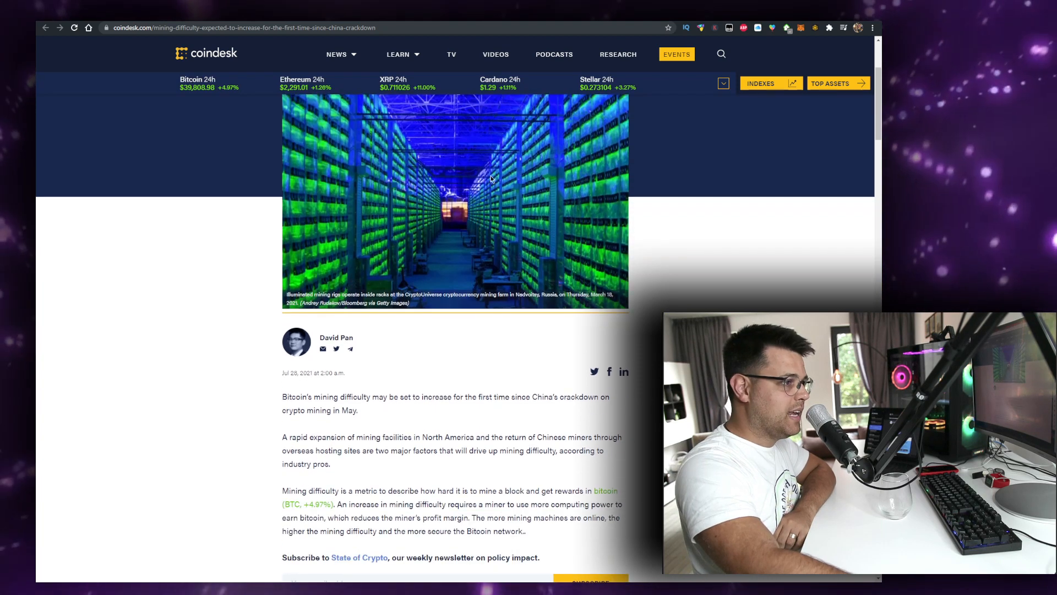
{"action": "scroll", "scroll_direction": "down", "scroll_amount": 3}
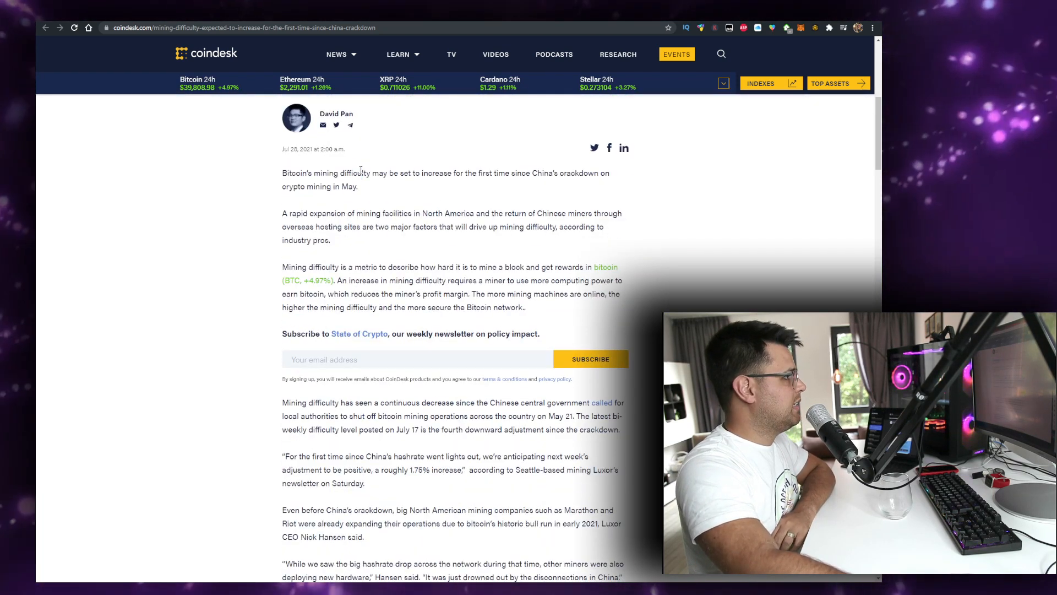
{"action": "left_click_drag", "start_coordinate": [408, 173], "coordinate": [359, 186]}
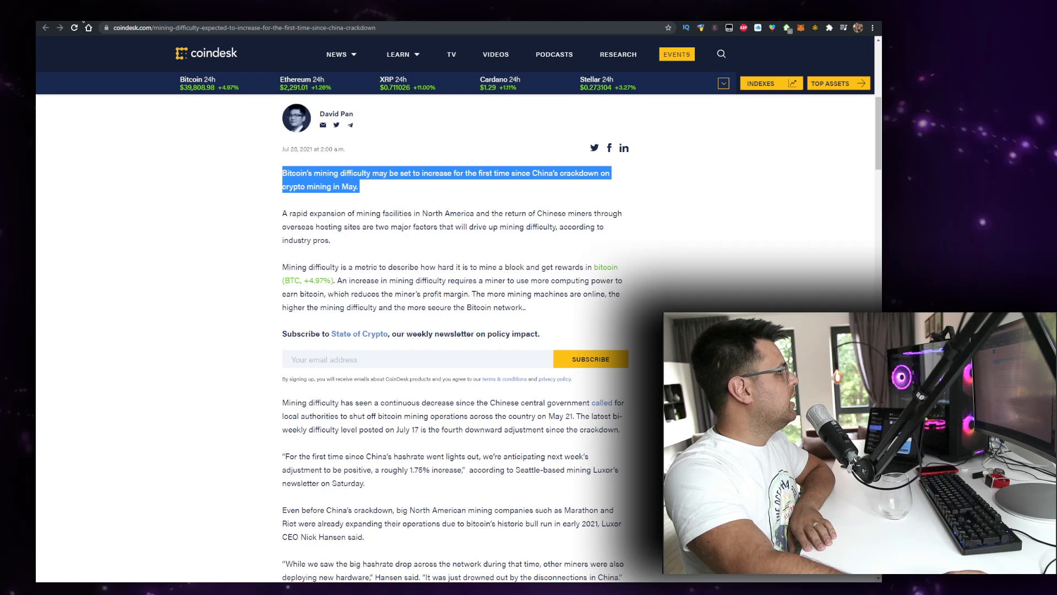
{"action": "left_click", "coordinate": [162, 28]}
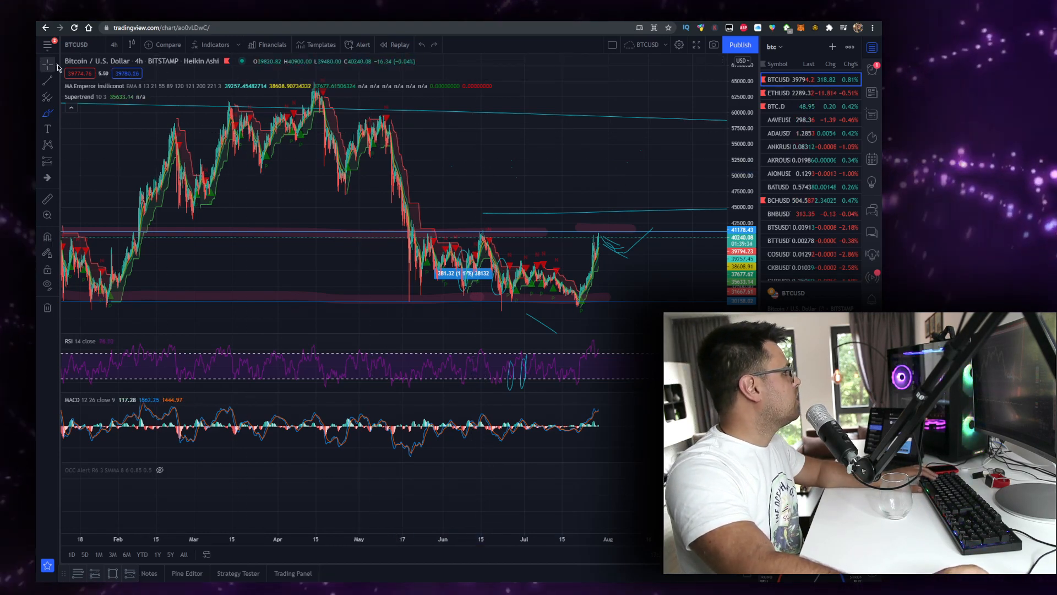
{"action": "mouse_move", "coordinate": [435, 151]}
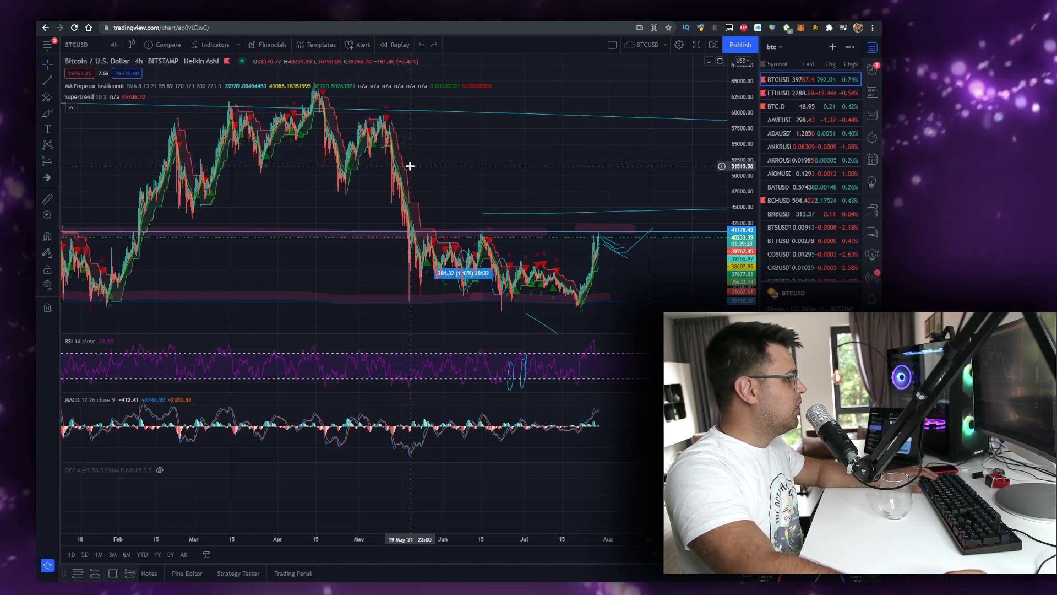
{"action": "mouse_move", "coordinate": [406, 165]}
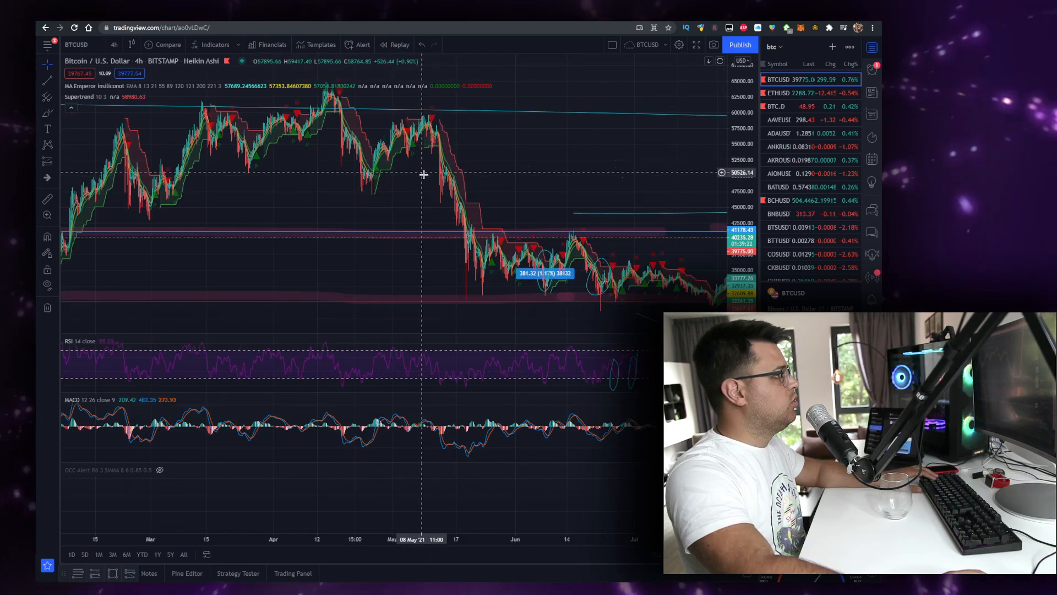
{"action": "mouse_move", "coordinate": [566, 196]}
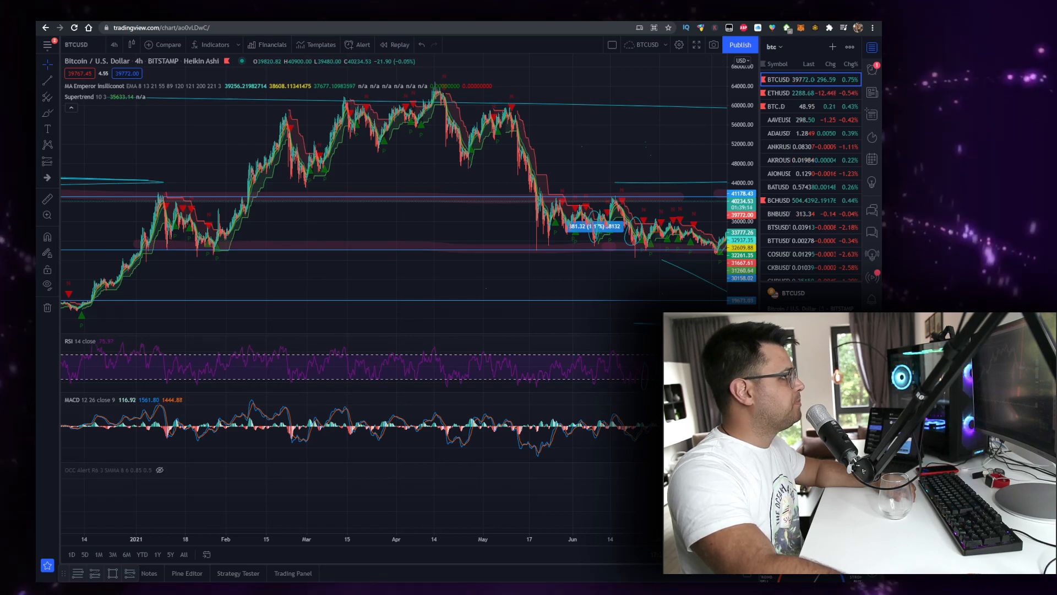
Step: Review the 4-hour BTC/USD chart's price history from late 2020 onward
{"action": "left_click", "coordinate": [158, 27]}
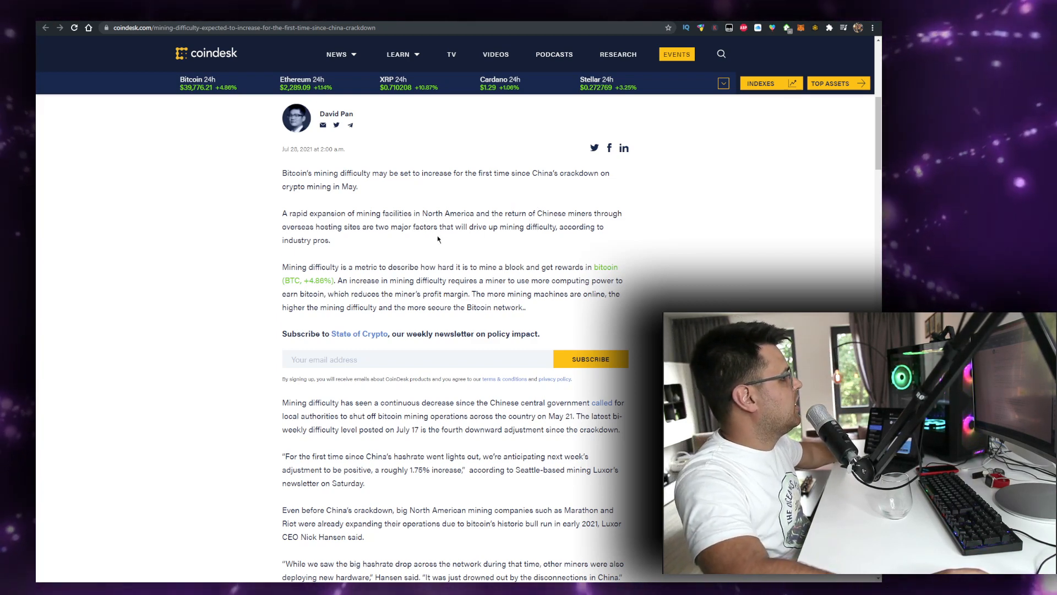
Step: Read on through the article to the quote expecting a roughly 1.75% difficulty increase
{"action": "scroll", "scroll_direction": "down", "scroll_amount": 3}
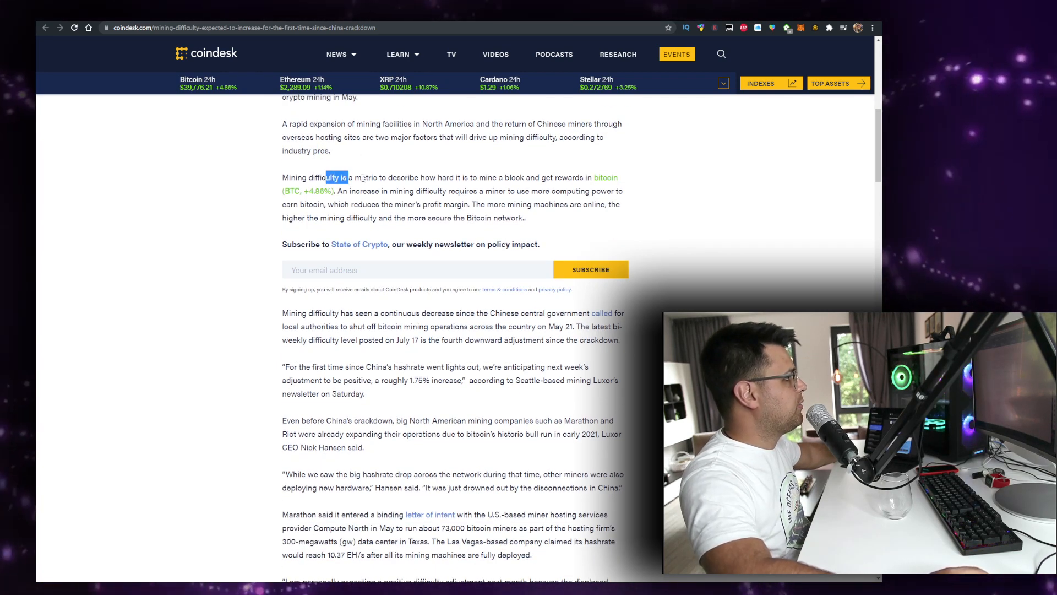
{"action": "left_click", "coordinate": [361, 179]}
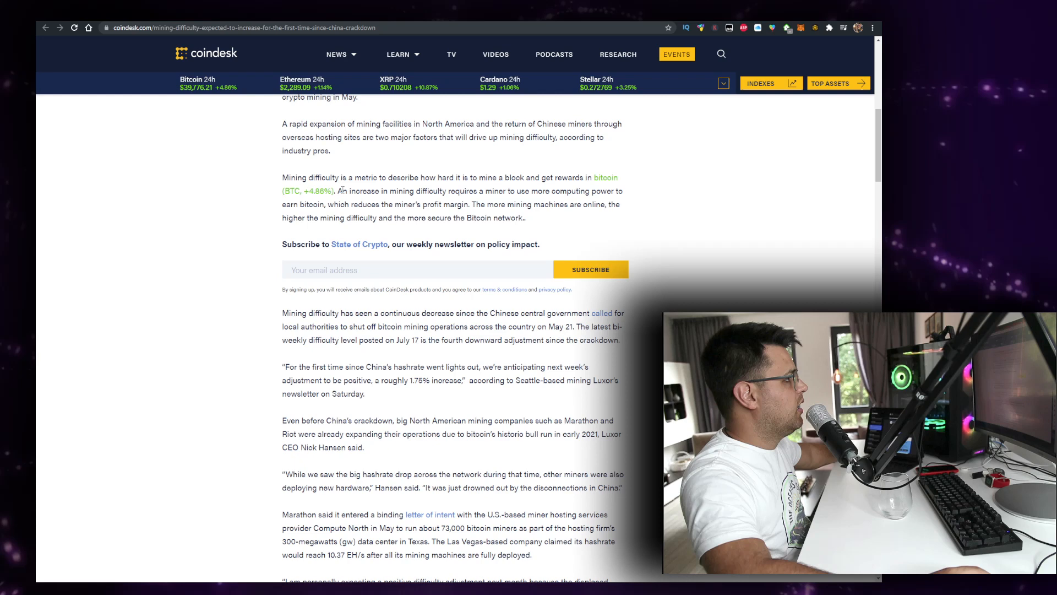
{"action": "scroll", "scroll_direction": "down", "scroll_amount": 3}
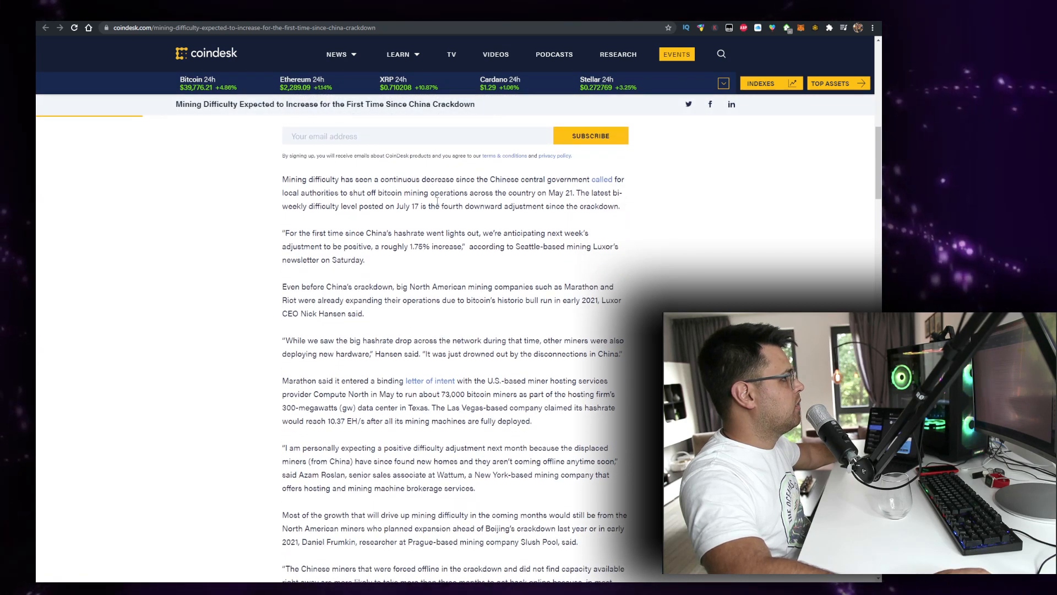
{"action": "scroll", "scroll_direction": "up", "scroll_amount": 3}
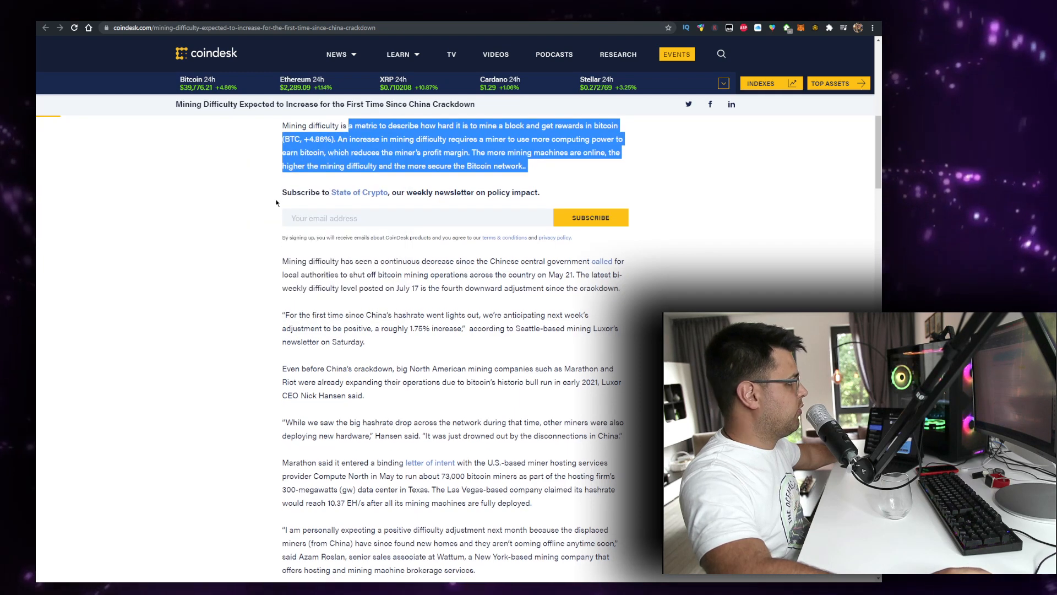
{"action": "scroll", "scroll_direction": "down", "scroll_amount": 3}
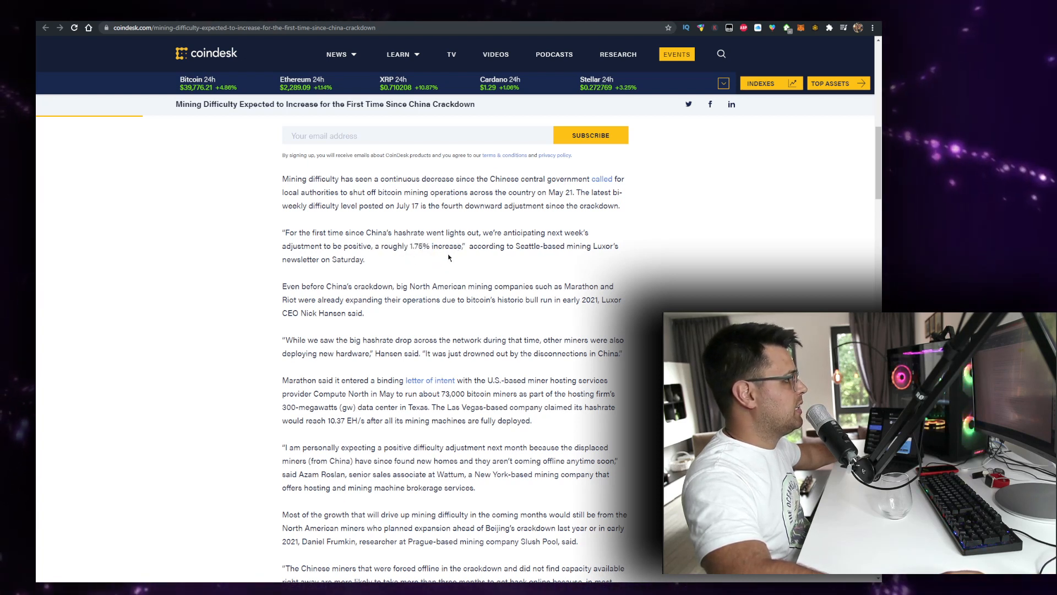
{"action": "mouse_move", "coordinate": [540, 275]}
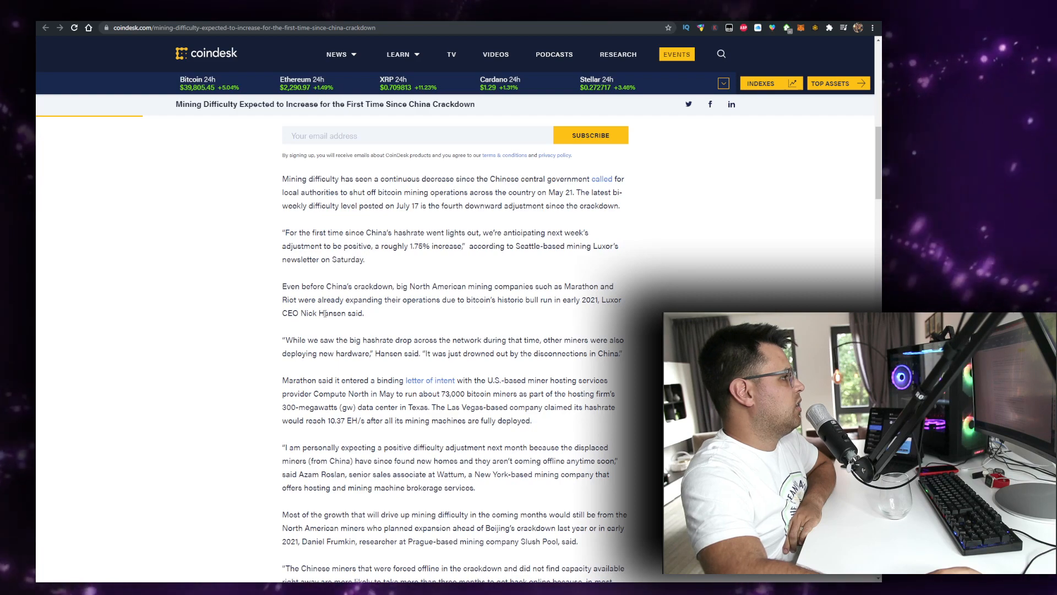
Step: Scroll to the article's end, past the Closing in section and Read More About tags
{"action": "scroll", "scroll_direction": "down", "scroll_amount": 3}
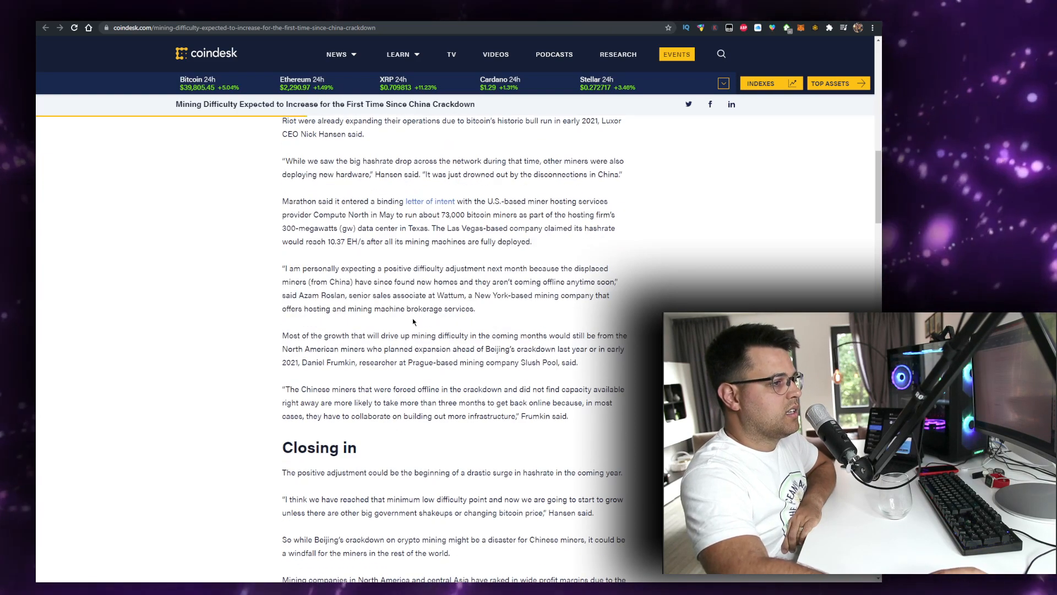
{"action": "scroll", "scroll_direction": "down", "scroll_amount": 3}
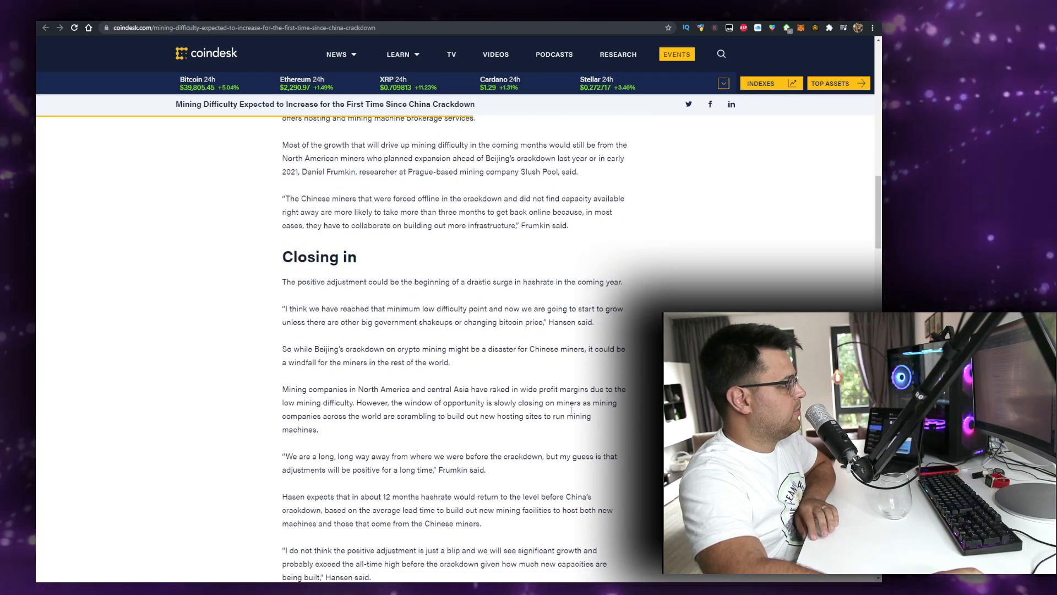
{"action": "scroll", "scroll_direction": "down", "scroll_amount": 3}
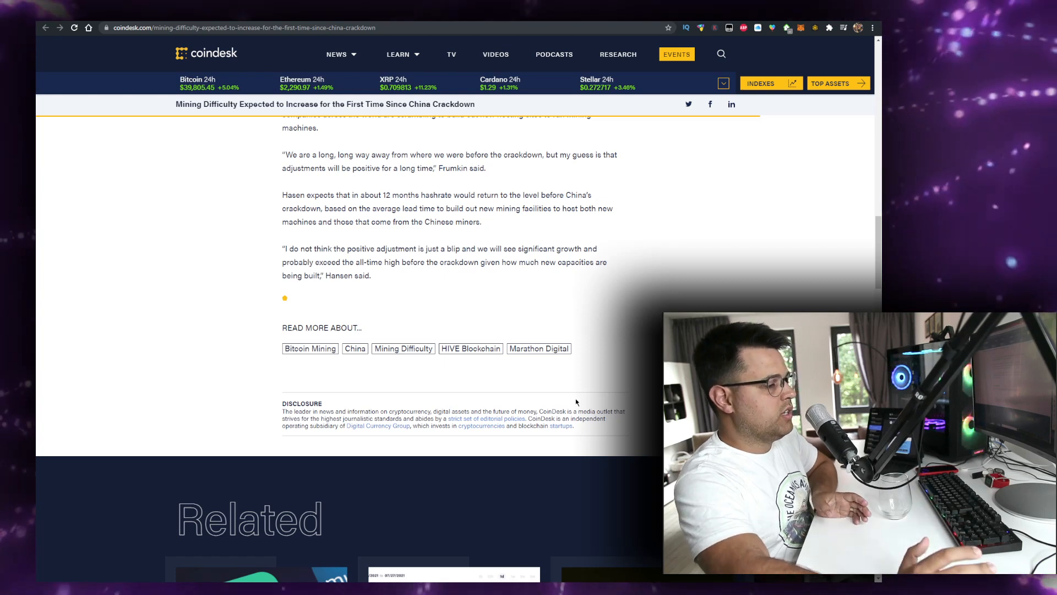